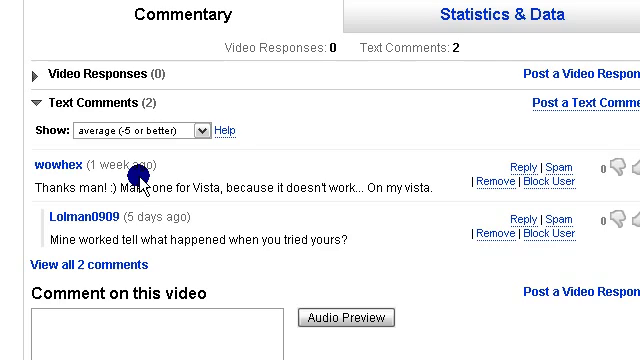
mouse_move(360, 205)
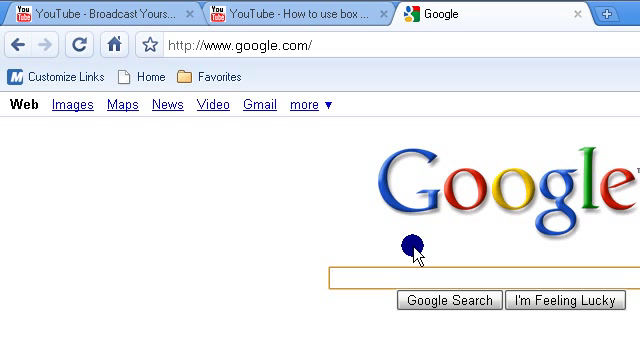
- Search Google for 'labtec'
text(labtec)
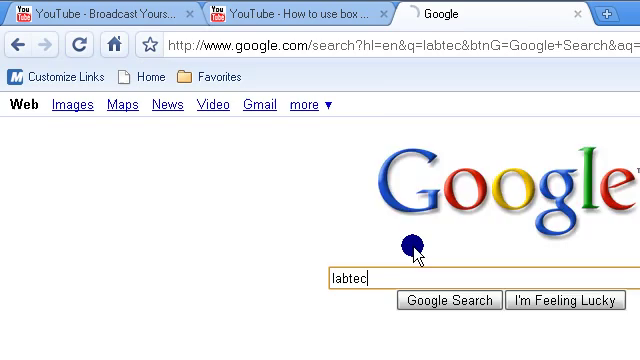
click(449, 300)
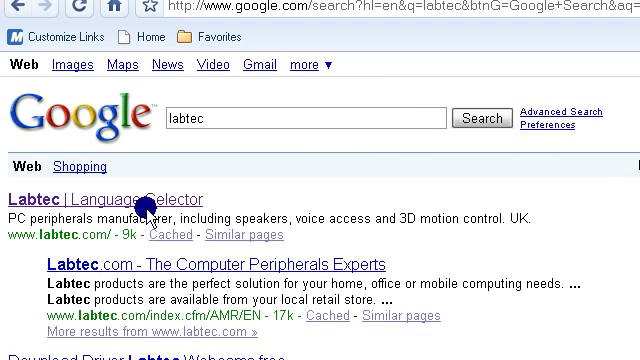
- Go from the Labtec result to the site's Downloads page for Cameras
click(110, 200)
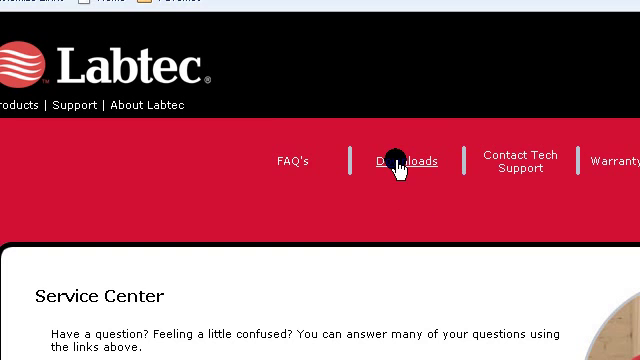
click(400, 162)
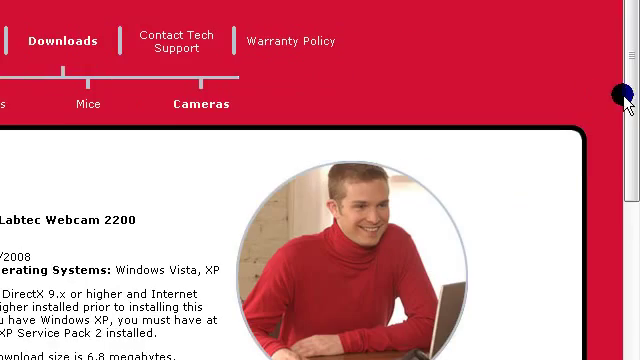
- Choose Windows Vista 32-bit and English for the Webcam Pro software download
scroll(down, 3)
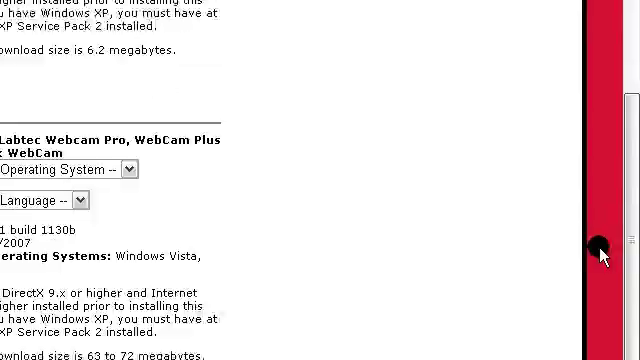
scroll(down, 3)
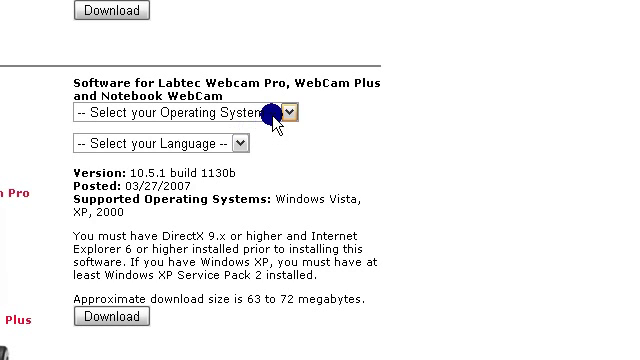
click(290, 112)
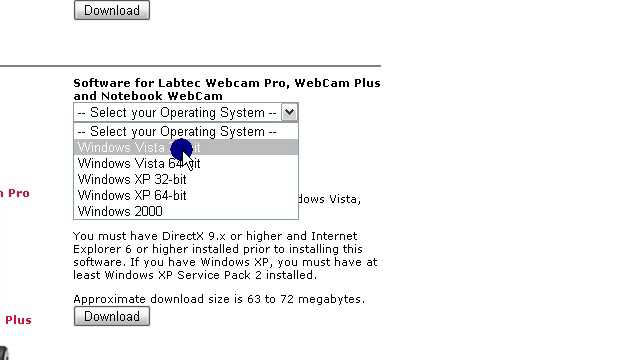
click(135, 144)
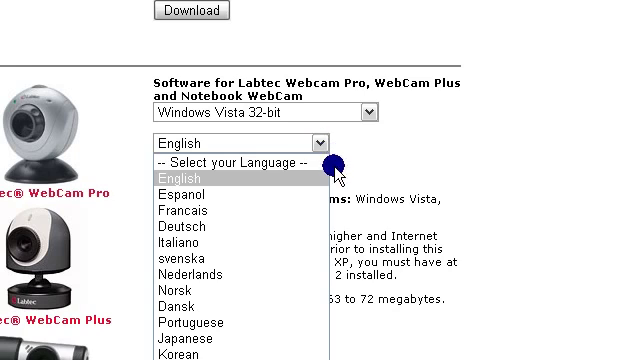
click(190, 175)
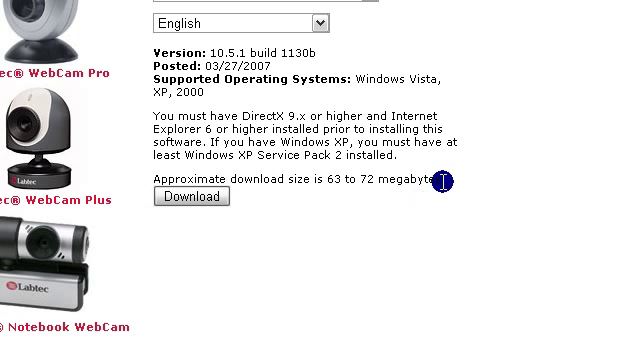
mouse_move(290, 180)
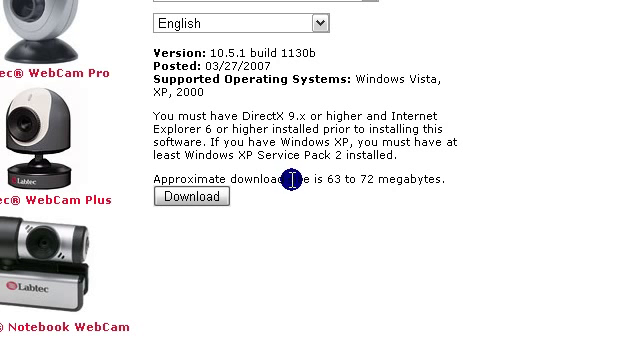